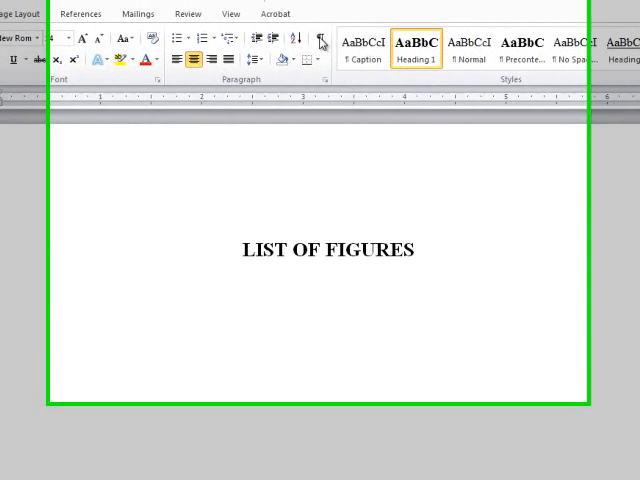
pyautogui.moveTo(320, 46)
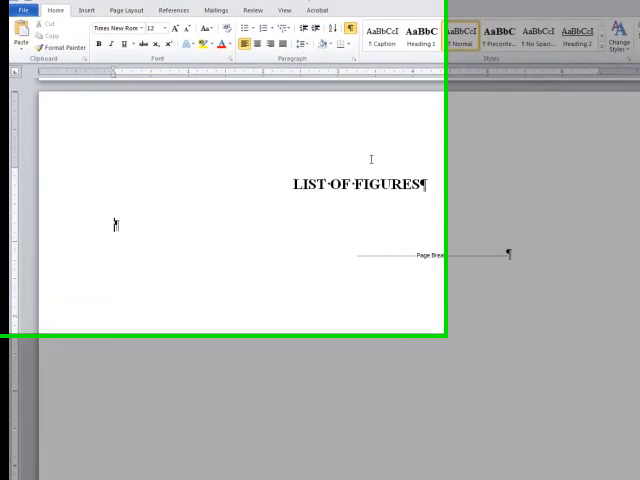
# Step: Show the References ribbon with its caption and table-of-figures tools
pyautogui.click(252, 14)
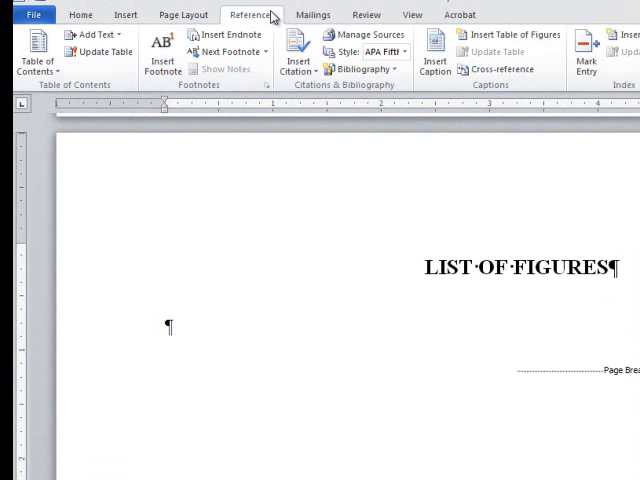
pyautogui.moveTo(412, 14)
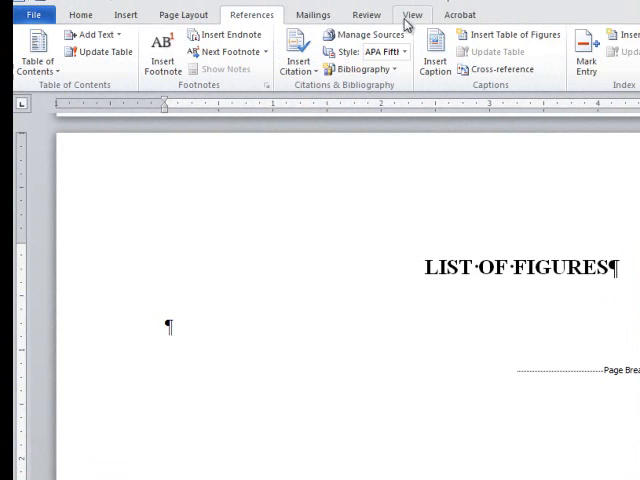
pyautogui.moveTo(510, 34)
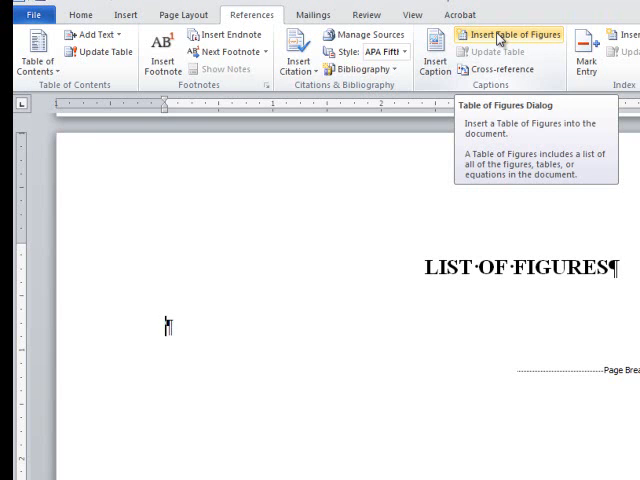
# Step: Insert a hyperlinked table of figures using the Figure caption label, listing Figure 1 on page 6
pyautogui.click(516, 34)
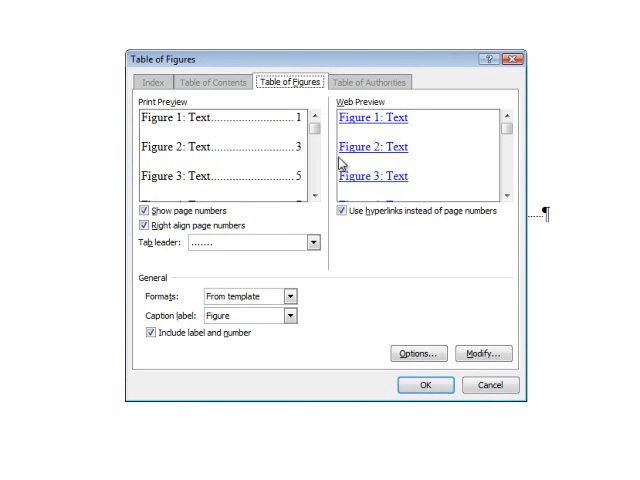
pyautogui.moveTo(360, 224)
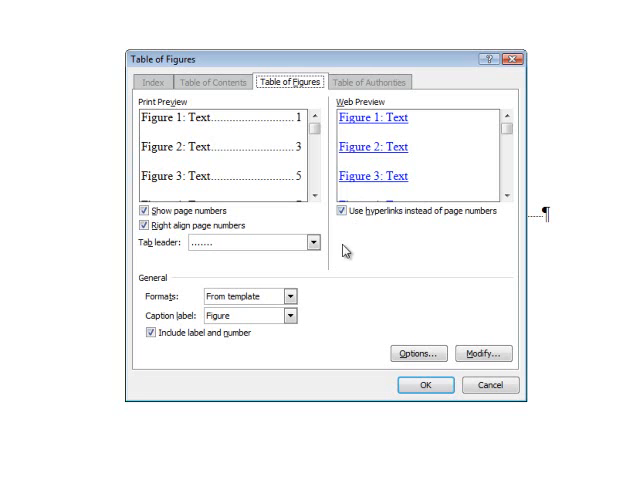
pyautogui.click(288, 316)
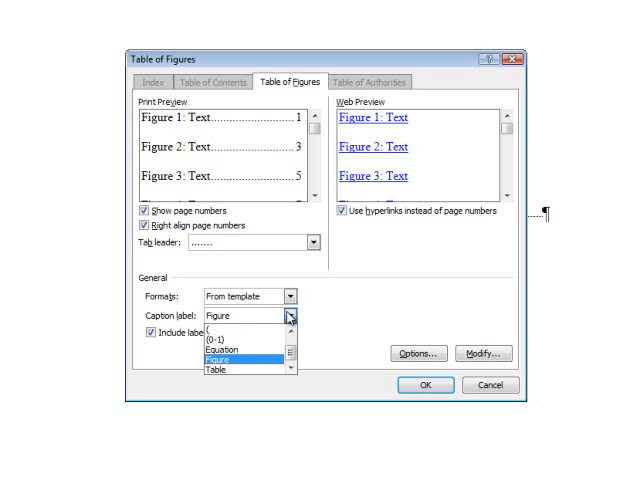
pyautogui.click(236, 358)
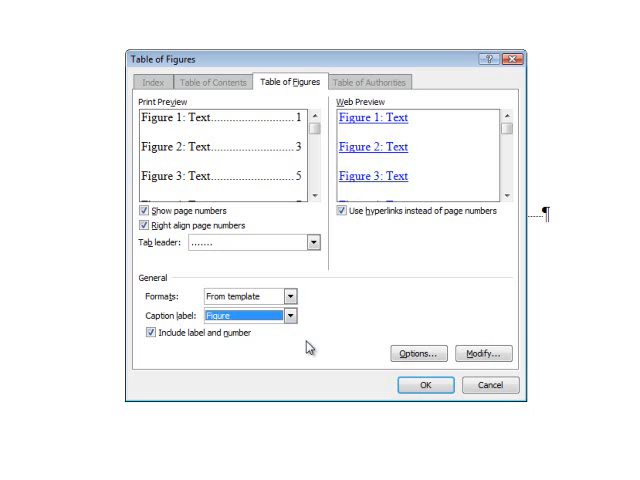
pyautogui.click(480, 354)
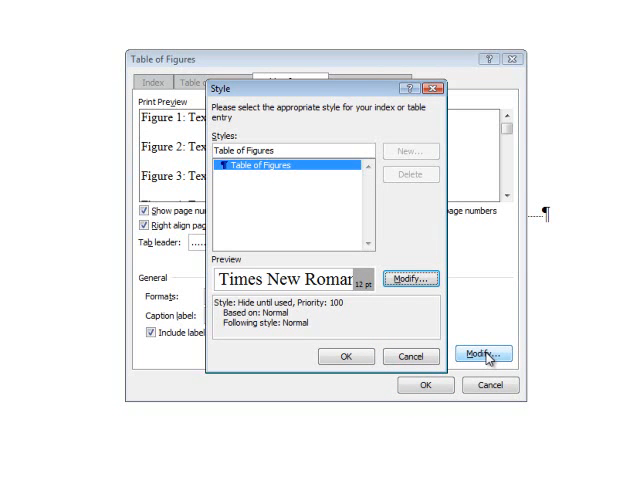
pyautogui.click(408, 356)
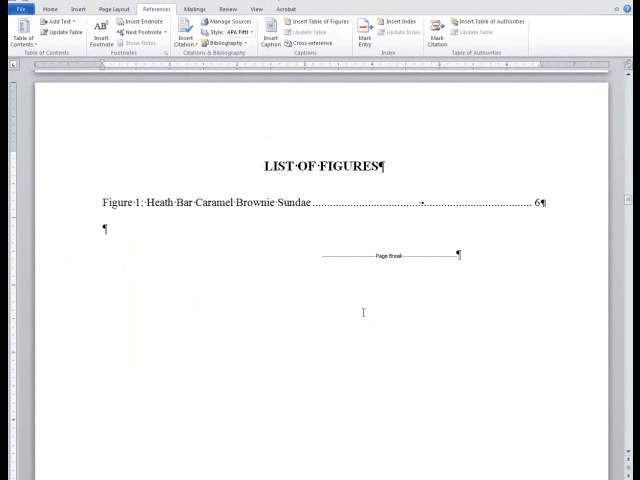
pyautogui.moveTo(300, 204)
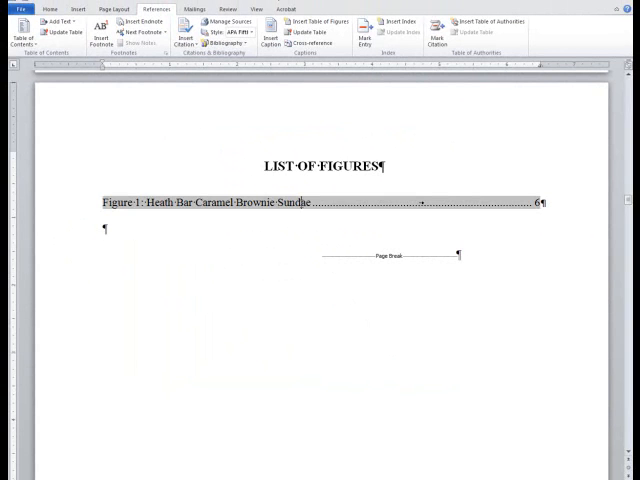
# Step: Update the field with Update entire table so the whole table of figures refreshes
pyautogui.rightClick(290, 180)
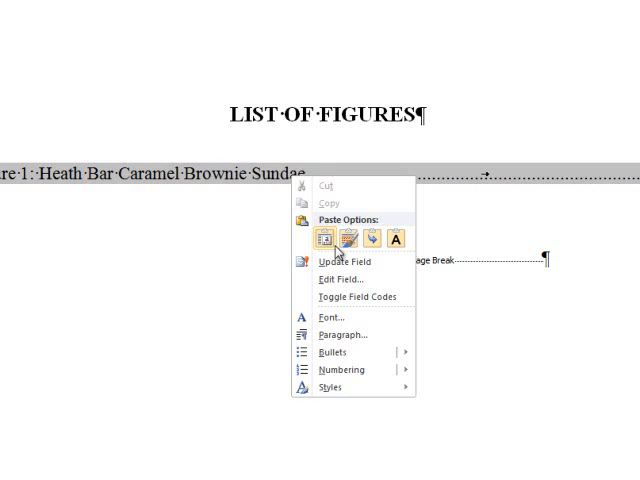
pyautogui.click(342, 262)
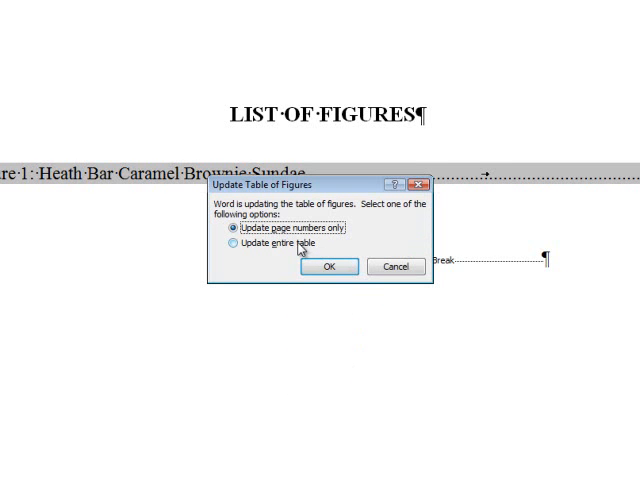
pyautogui.click(228, 244)
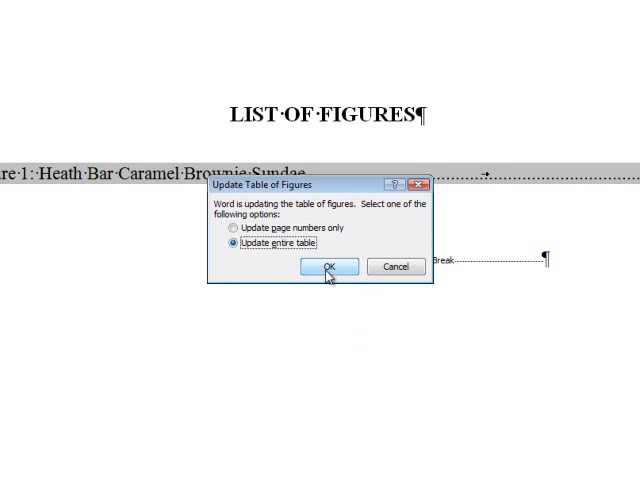
pyautogui.click(328, 268)
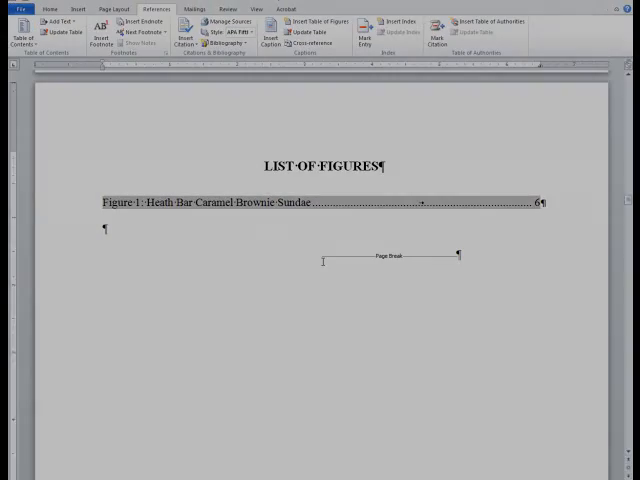